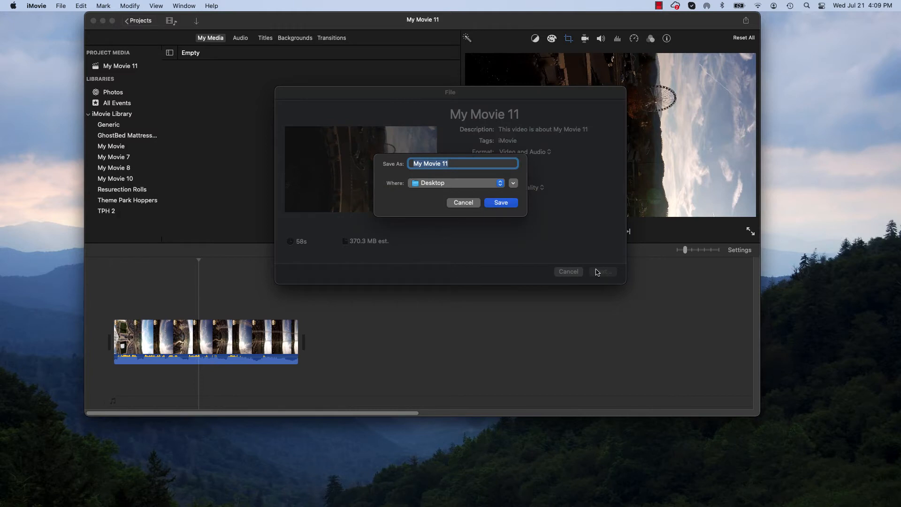
- Save the export as "My Movie 11" to the Desktop
{"action": "left_click", "coordinate": [501, 203]}
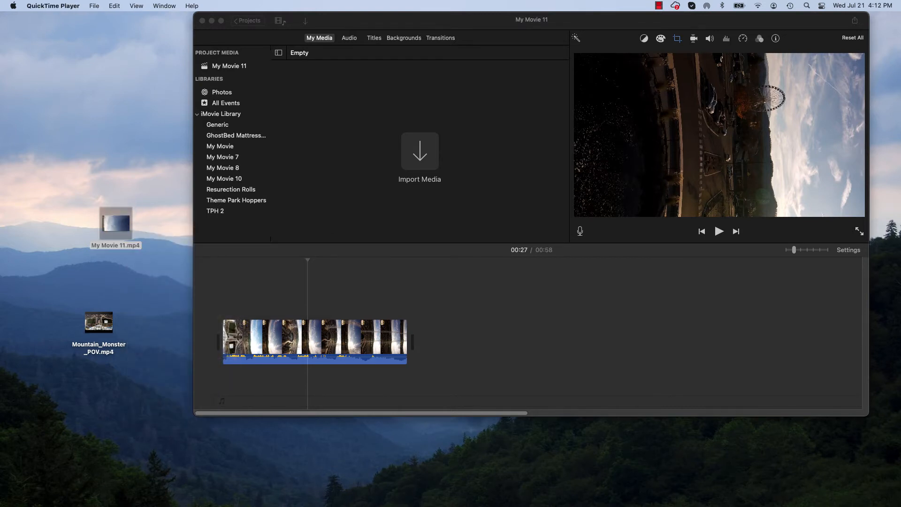